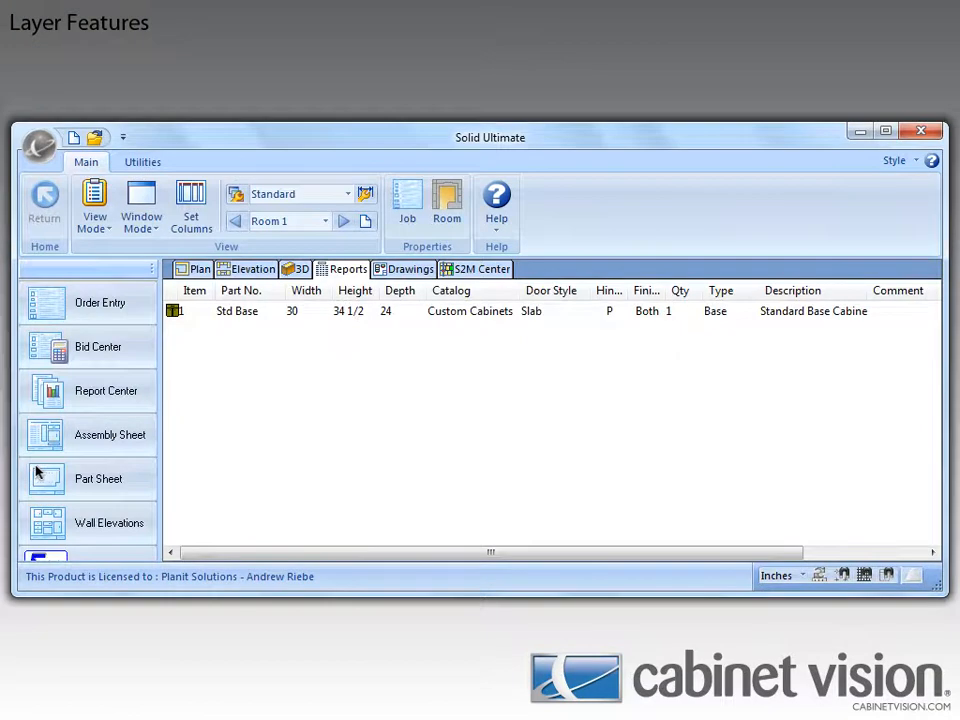
mouse_move(214, 467)
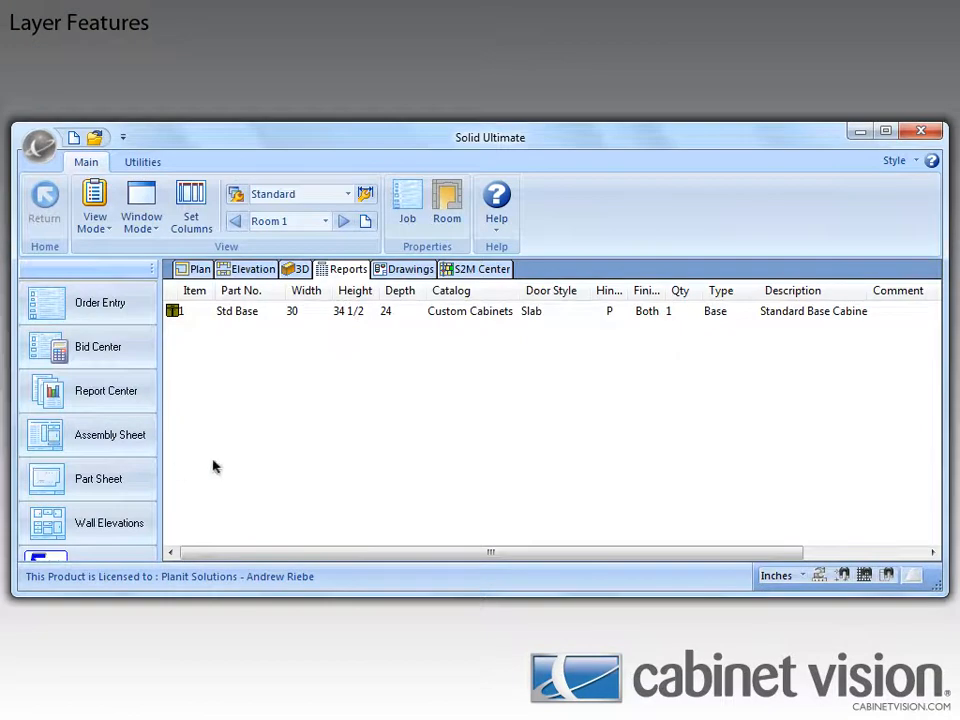
mouse_move(463, 401)
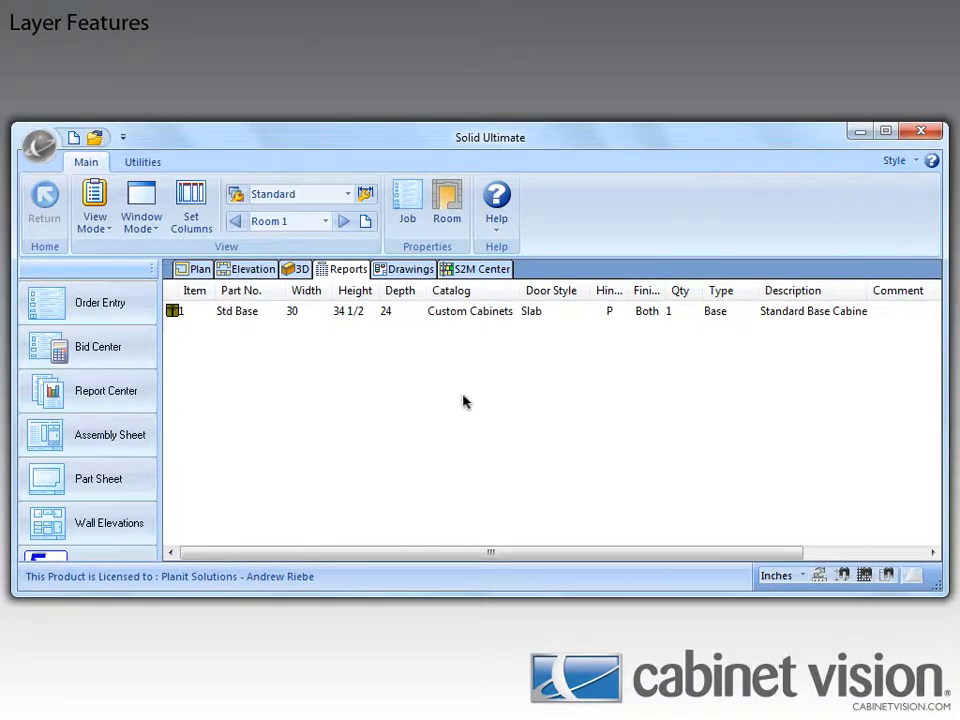
- Open View Properties from the Reports view's context menu to show the Assembly Sheet layers
right_click(469, 311)
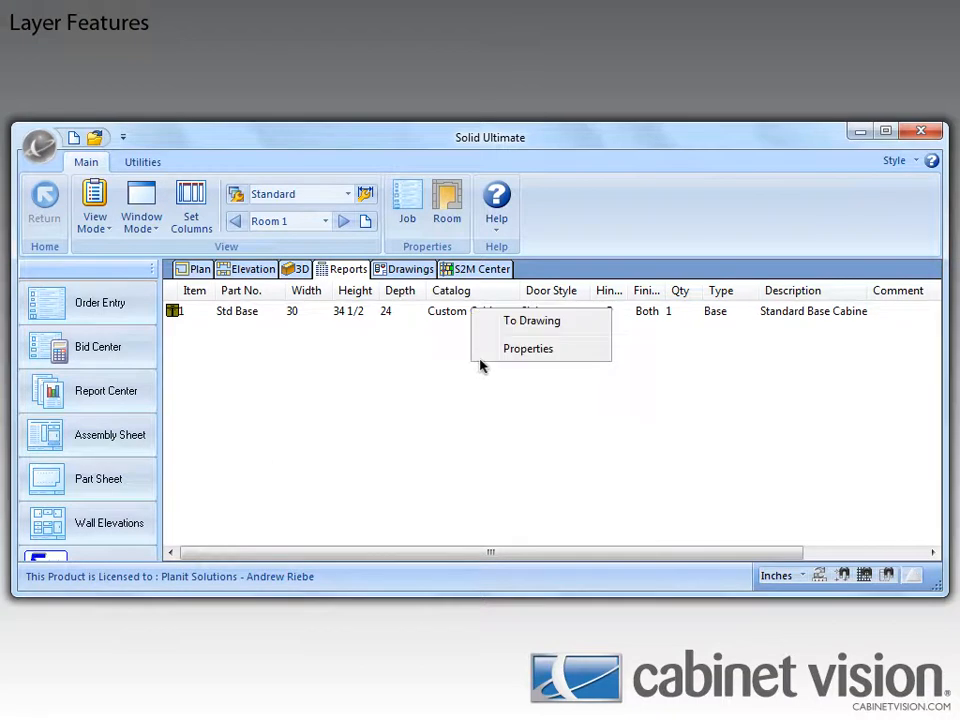
mouse_move(527, 360)
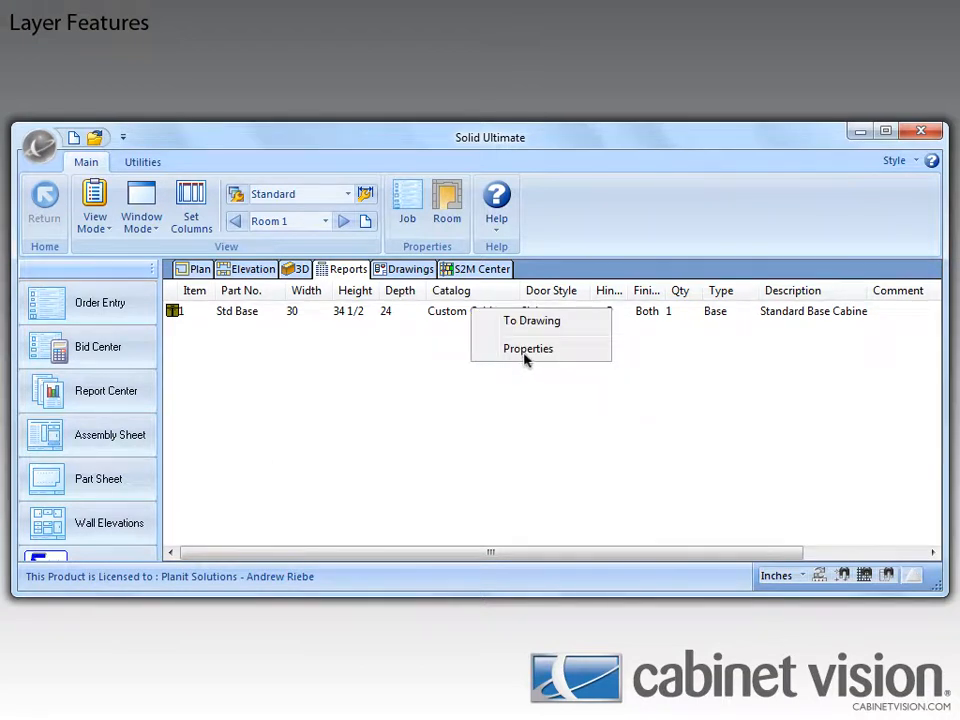
click(527, 348)
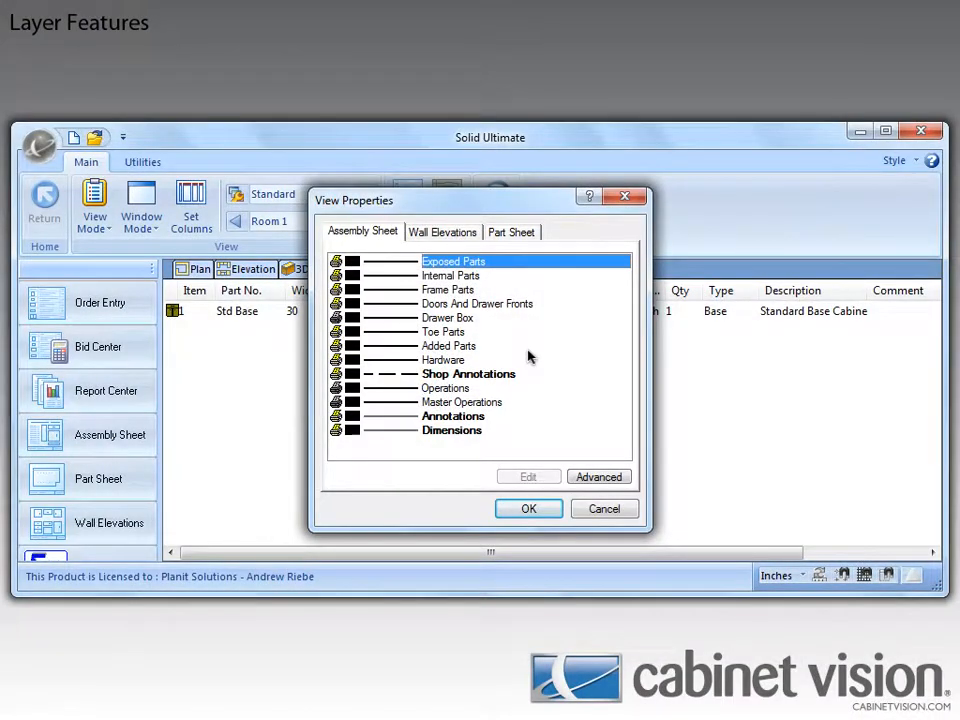
mouse_move(517, 335)
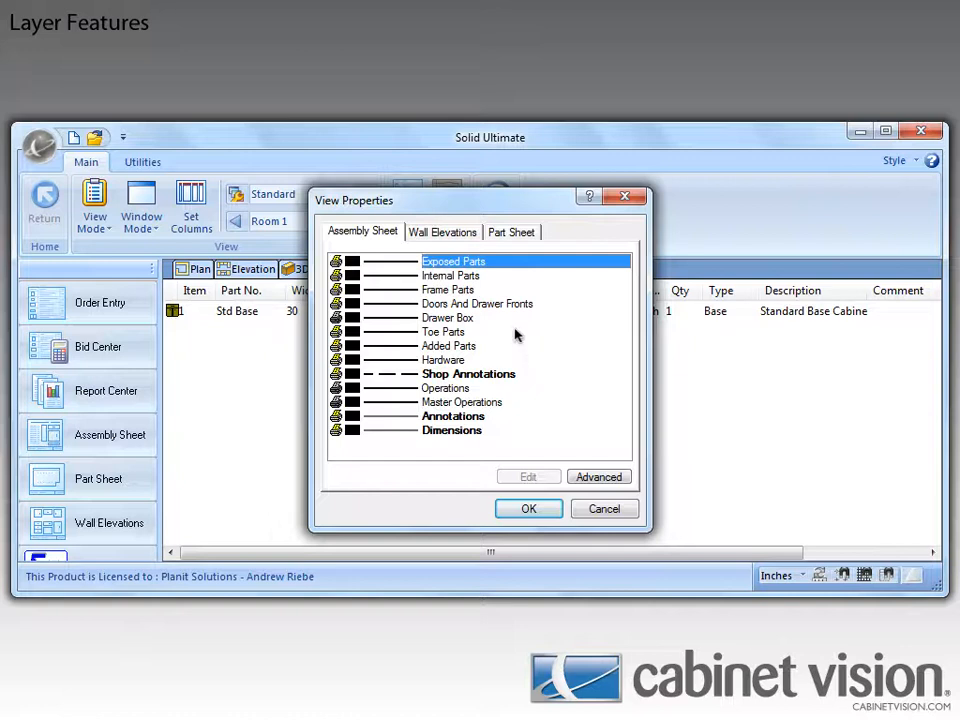
- Switch View Properties to the Part Sheet tab to list Parts, Intelli-Joints, Dimensions and CAD layers
click(511, 231)
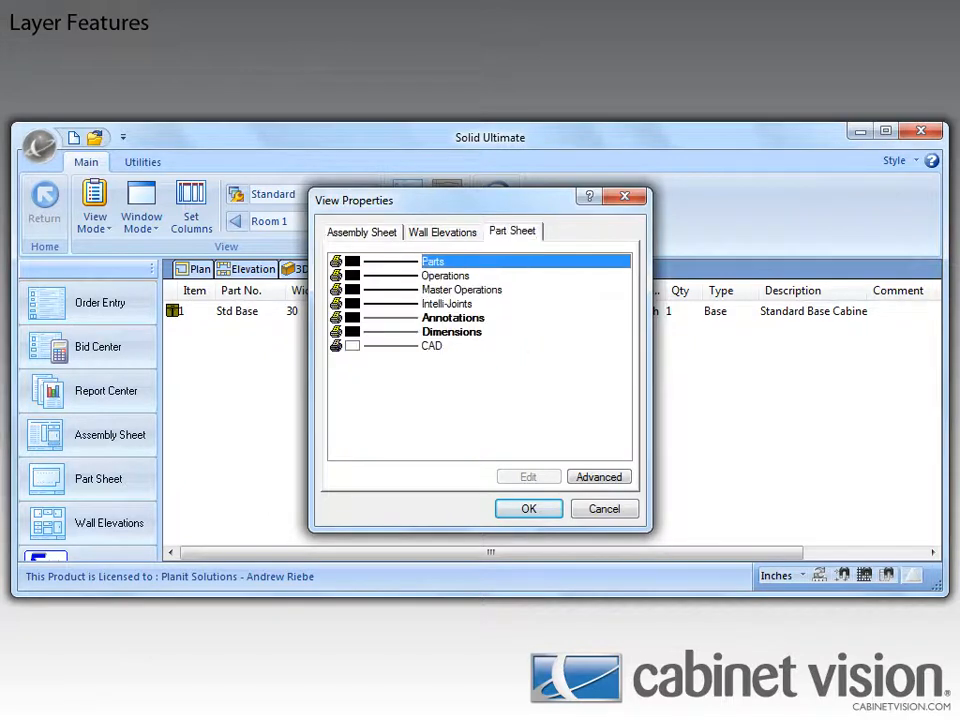